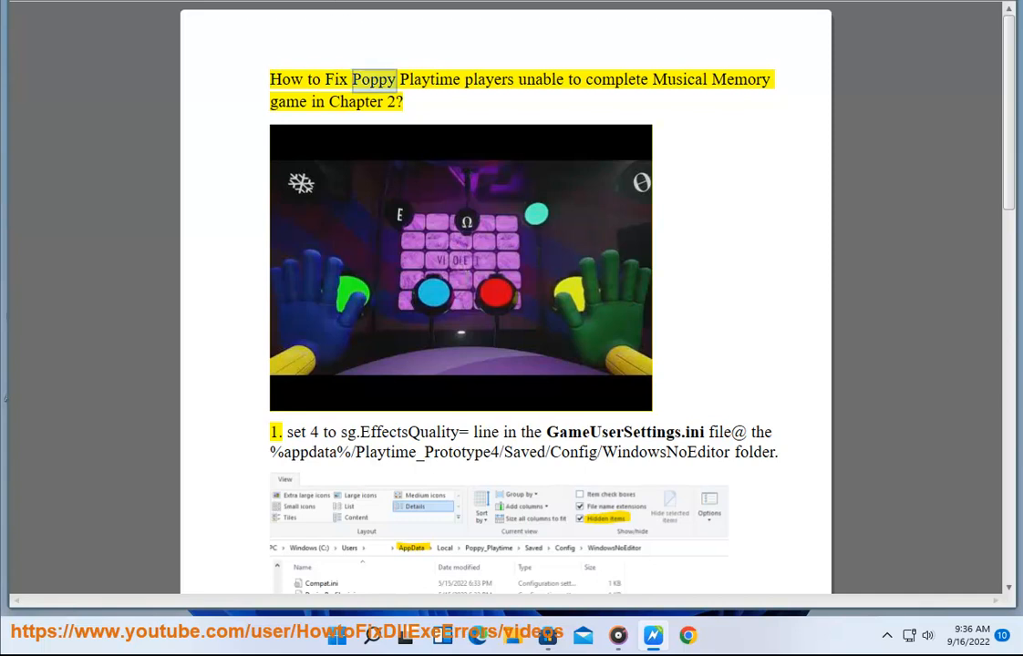
Reveal File Explorer's View > Show options with Hidden items, then return to the config folder paths in the guide
double_click(740, 80)
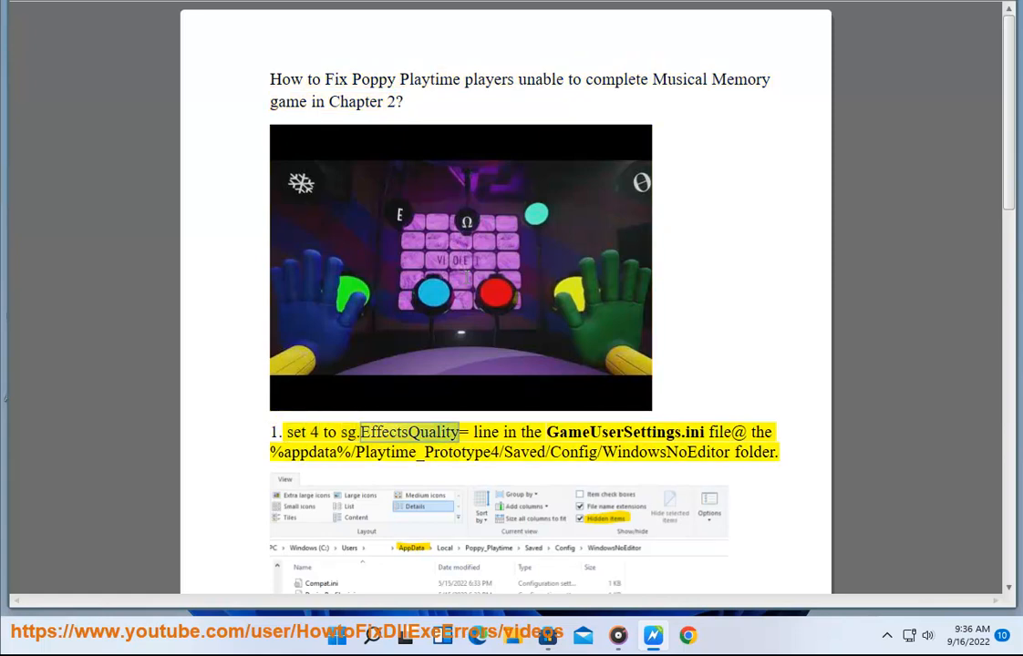
scroll(down, 3)
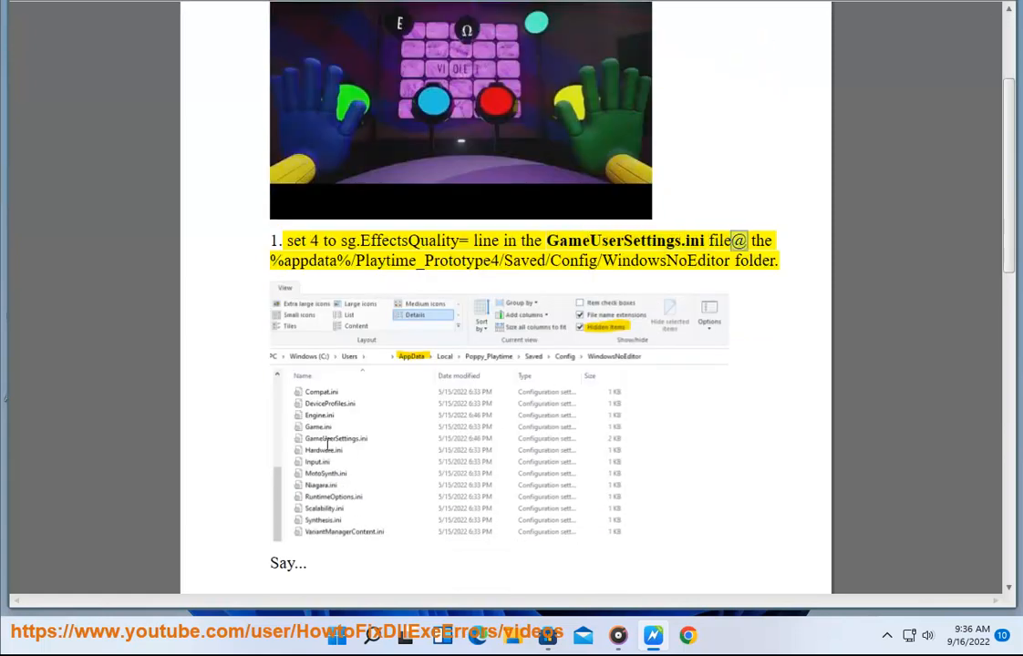
double_click(426, 260)
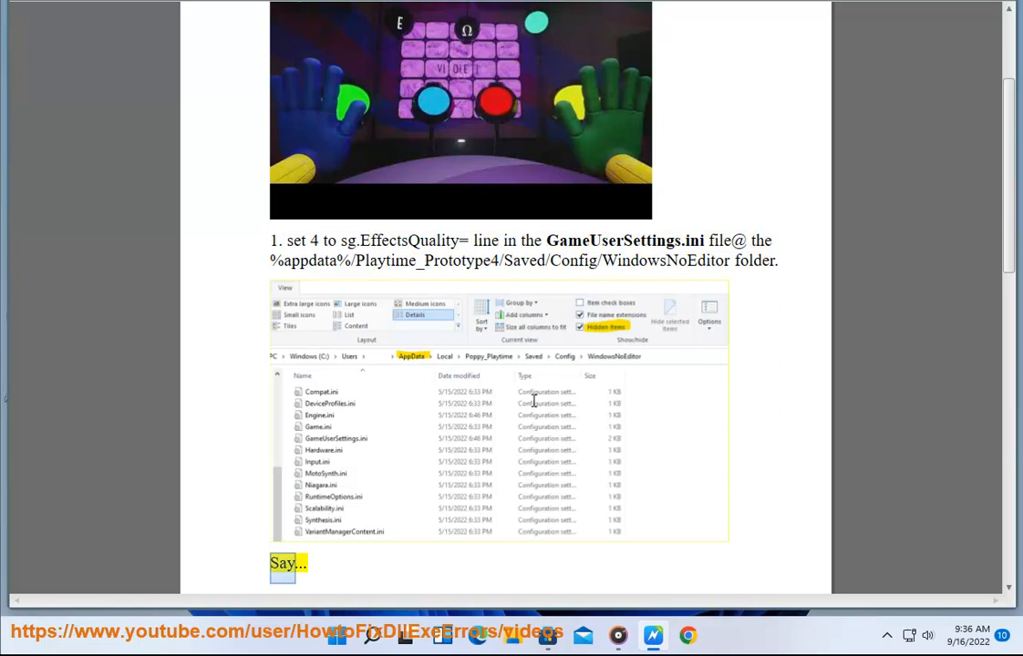
scroll(down, 3)
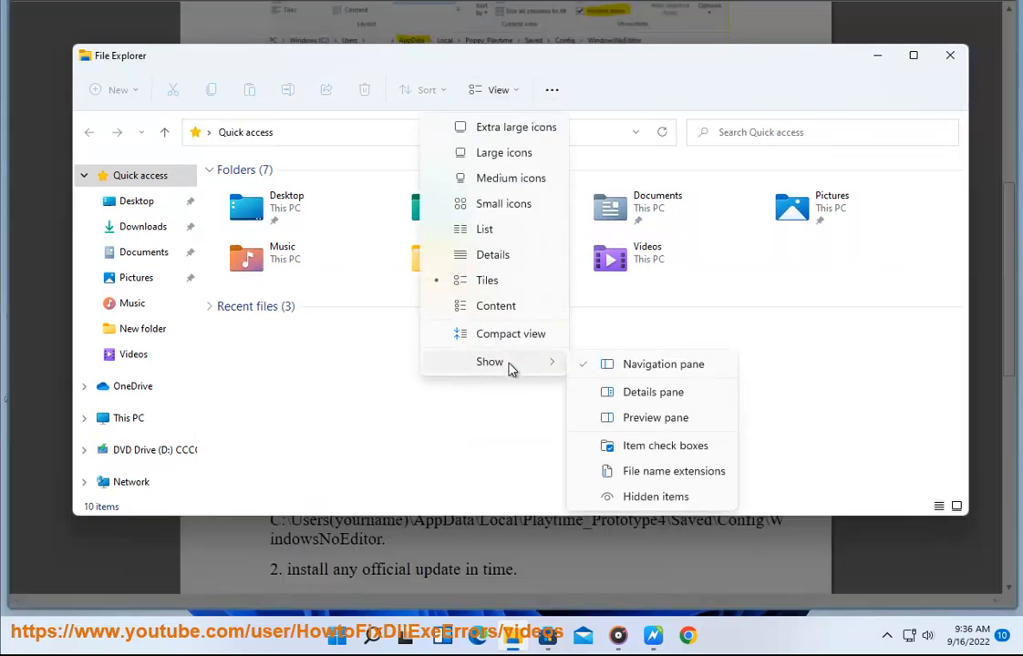
mouse_move(634, 483)
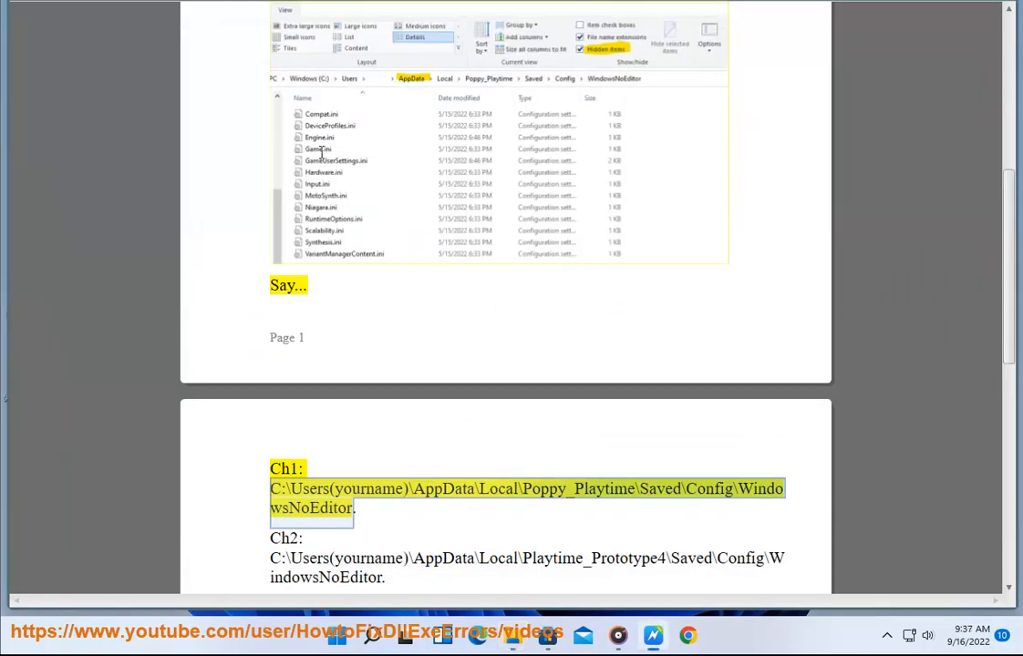
scroll(down, 3)
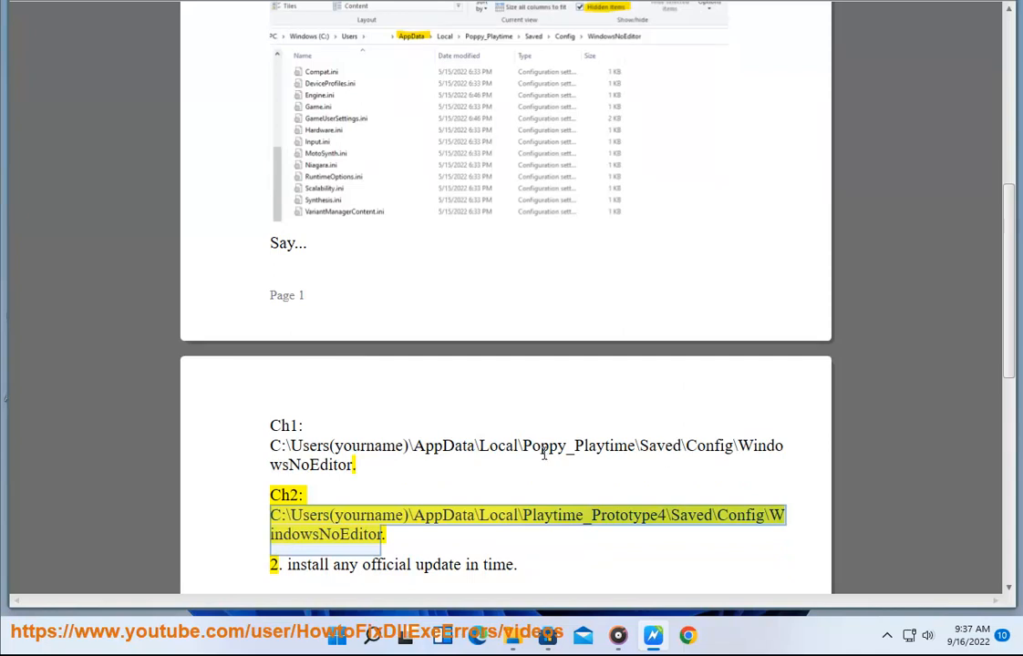
mouse_move(536, 465)
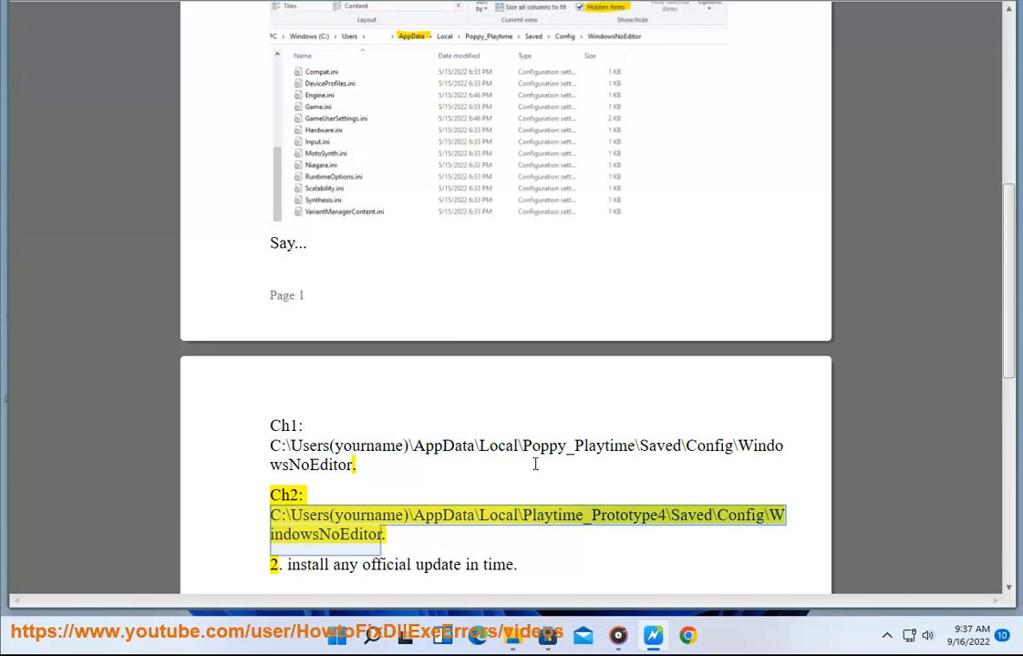